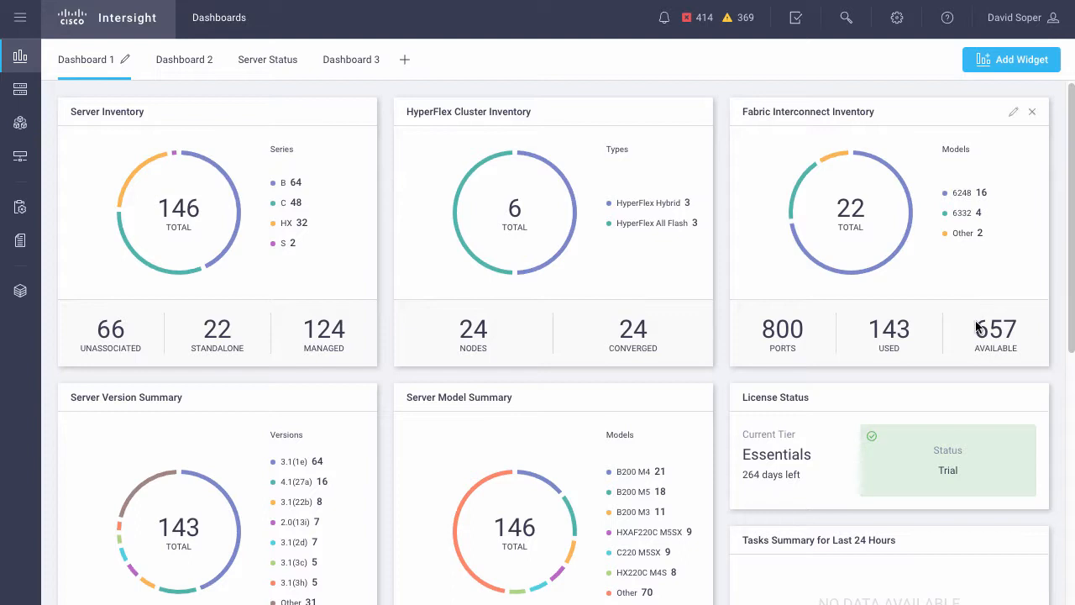
mouse_move(1016, 18)
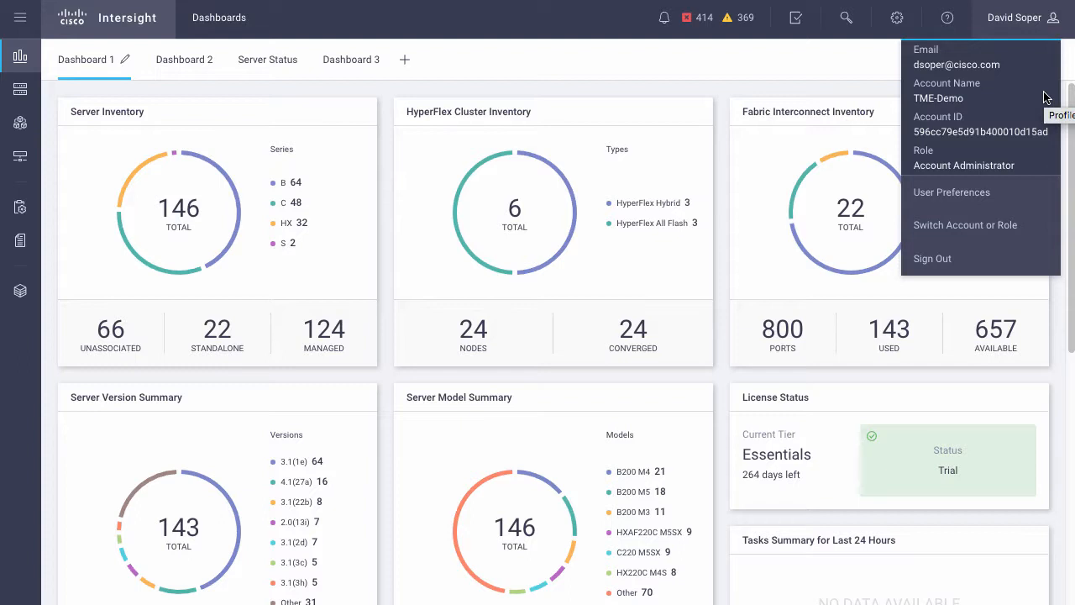
mouse_move(199, 219)
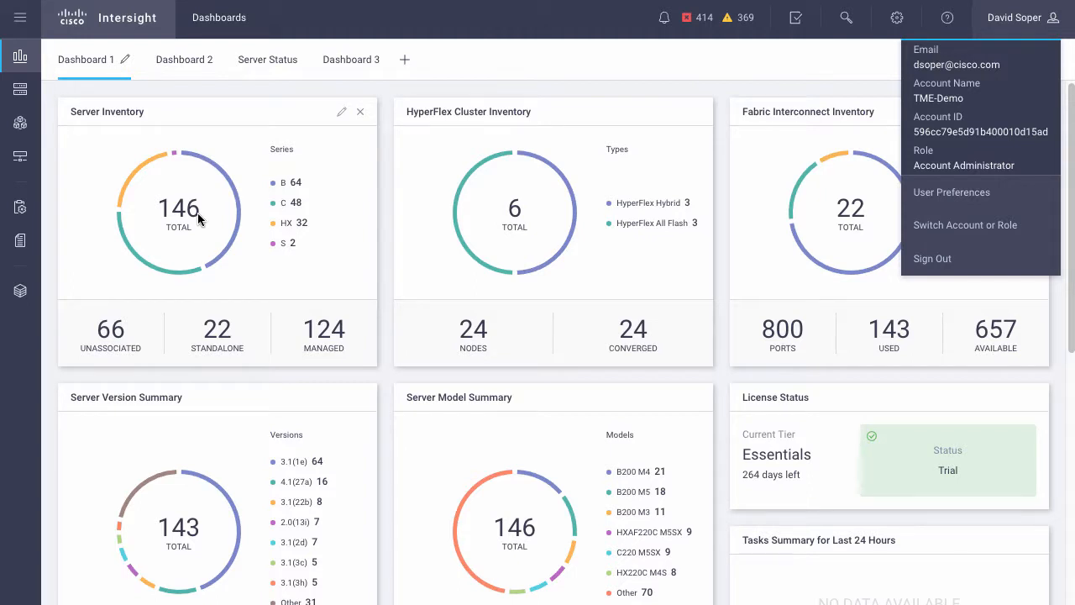
mouse_move(763, 166)
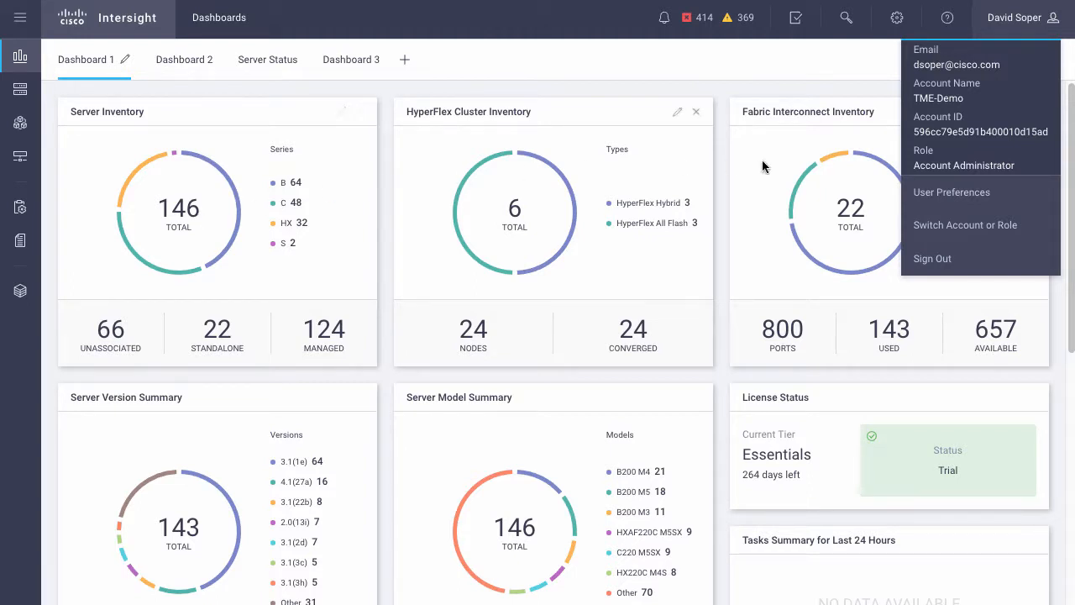
mouse_move(964, 225)
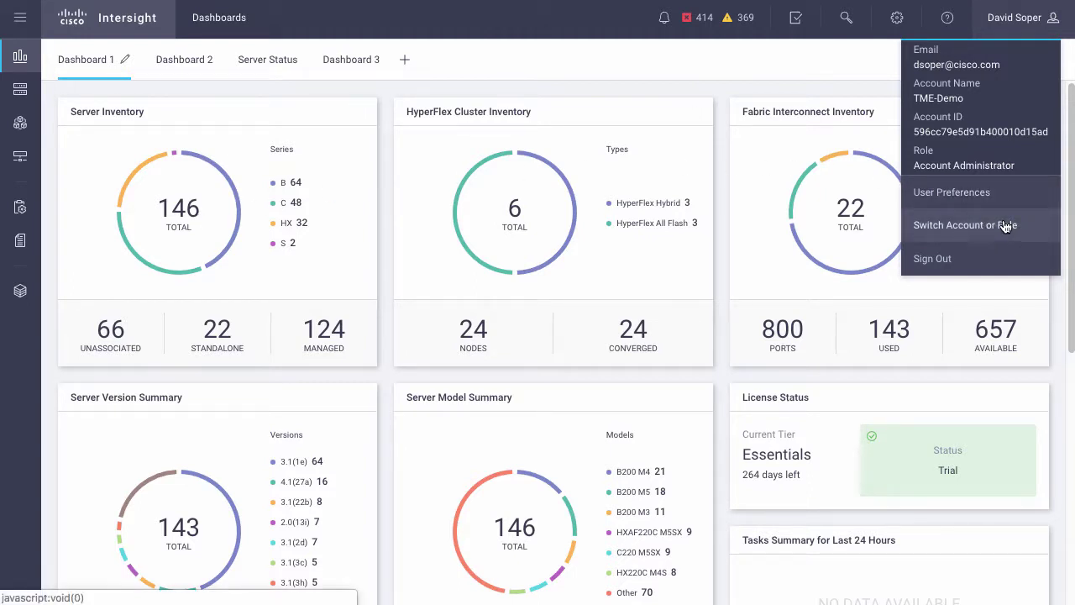
Switch from TME-Demo into the DevNet account as Account Administrator
click(964, 225)
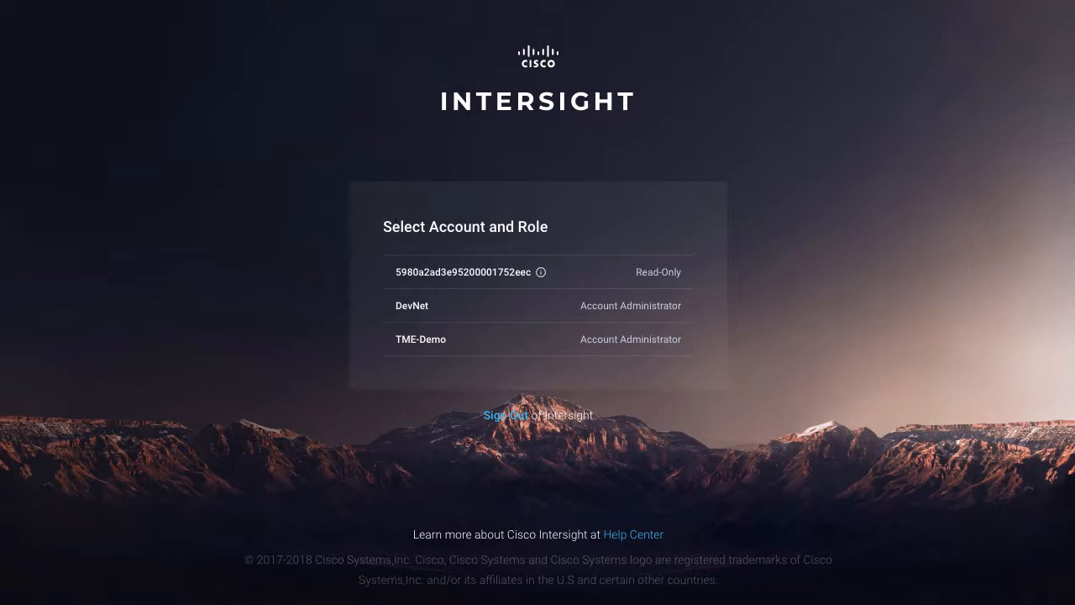
mouse_move(375, 277)
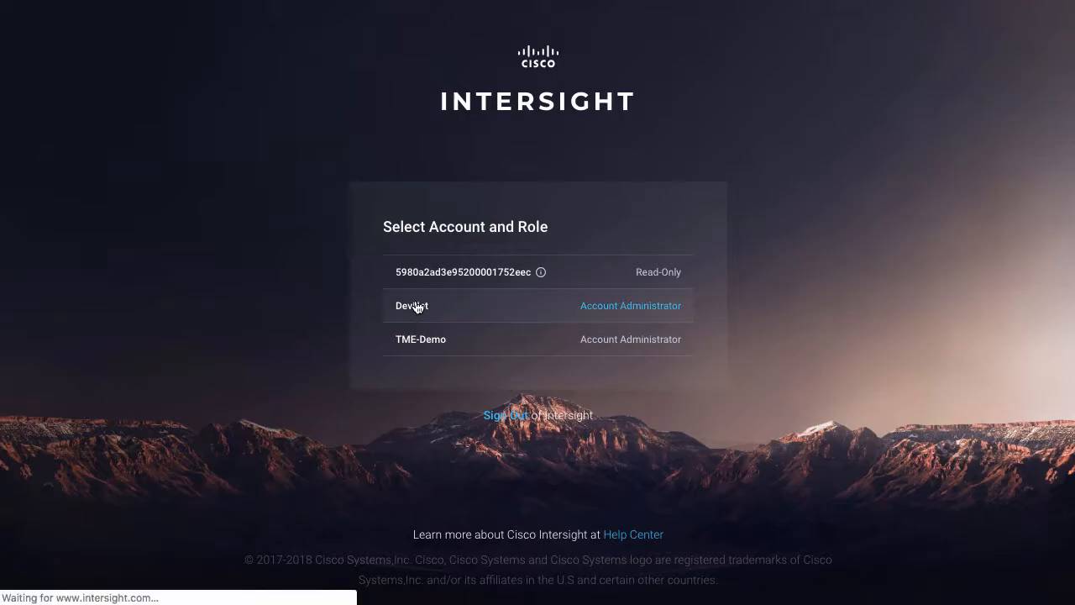
click(411, 305)
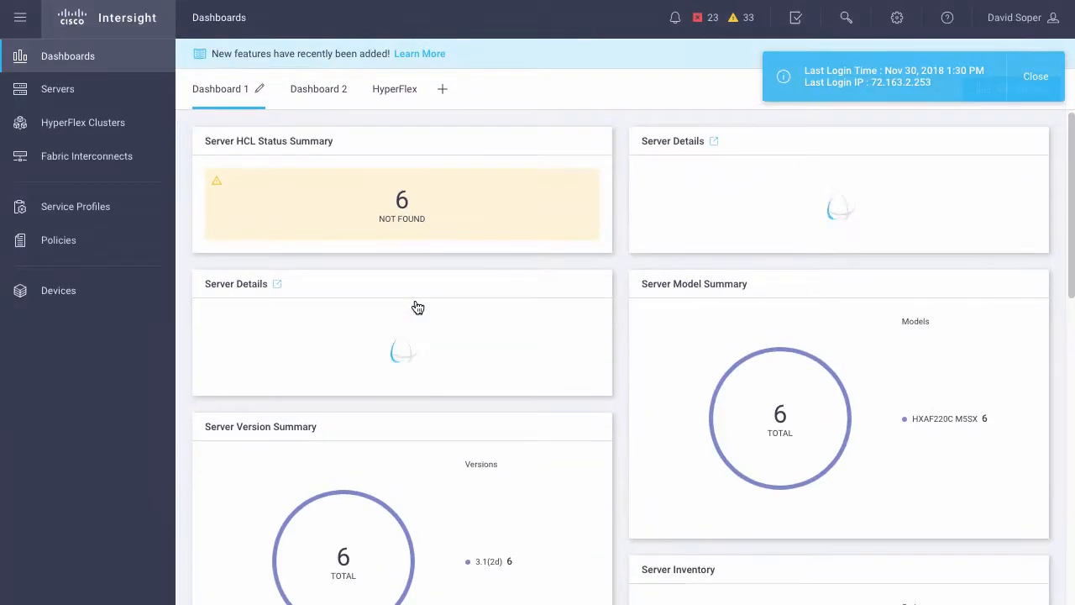
Close the last-login notice and bring up the Help (?) learning topics menu
click(1036, 76)
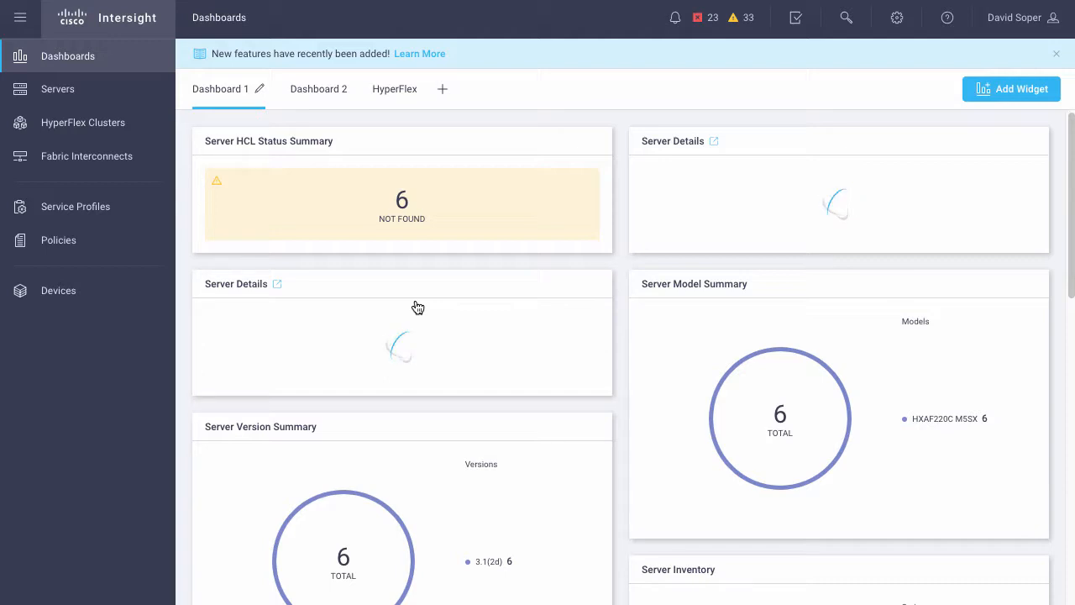
mouse_move(853, 142)
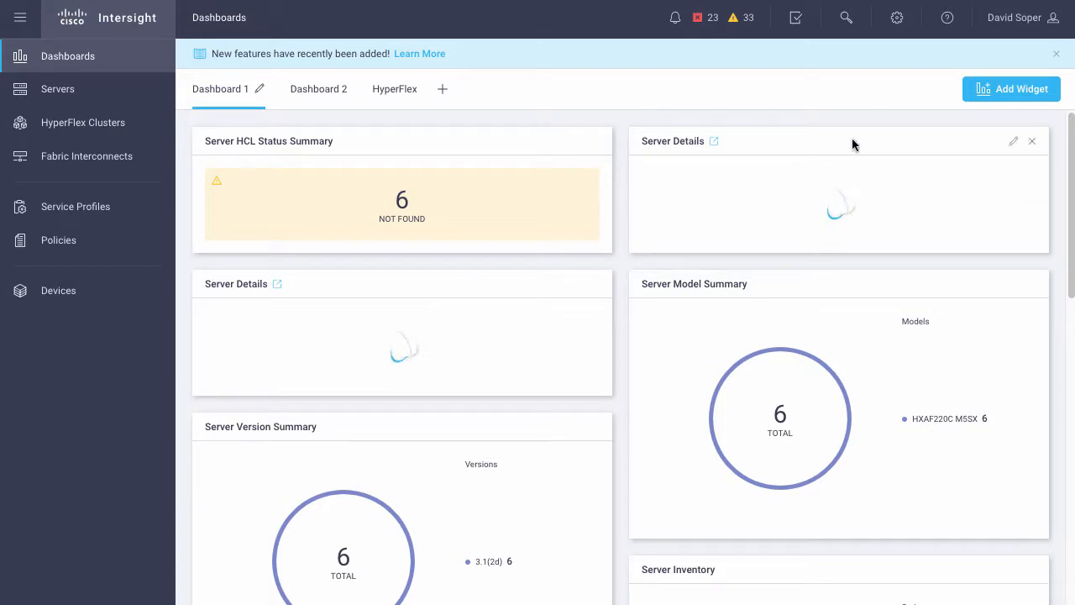
click(948, 17)
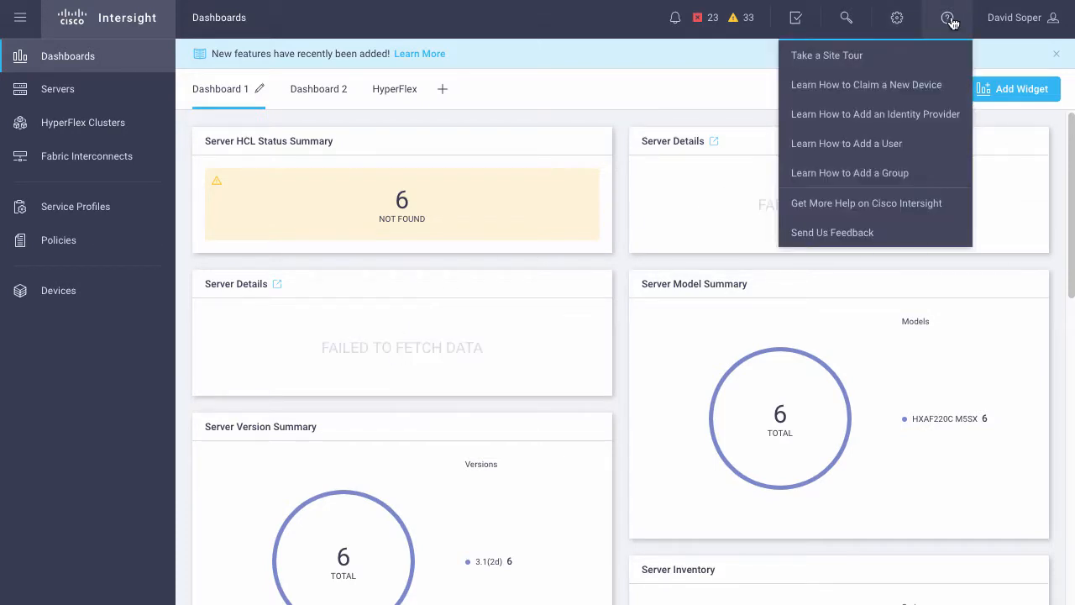
mouse_move(937, 34)
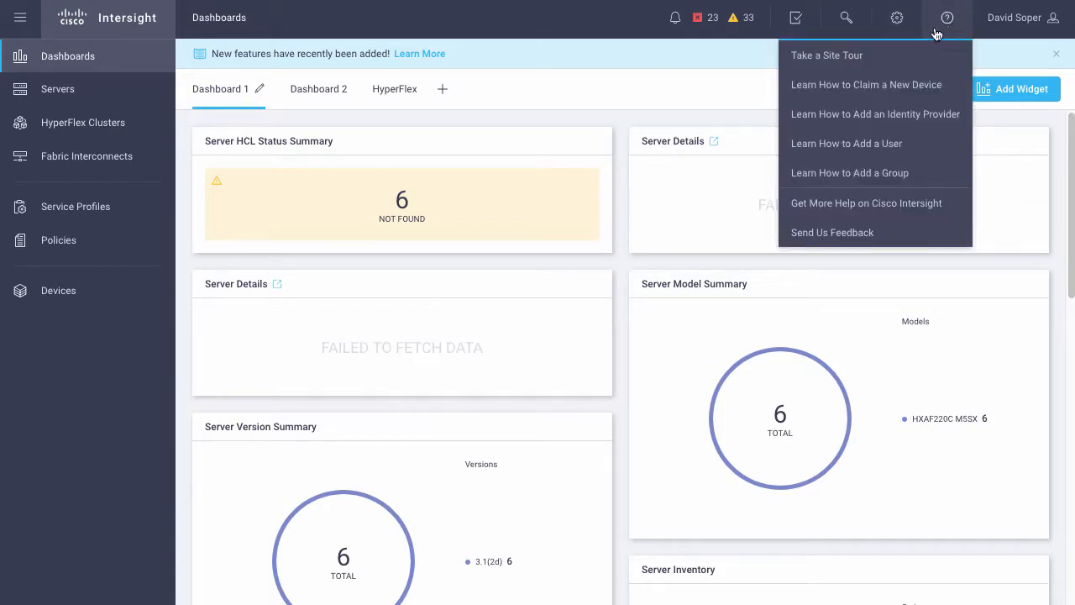
mouse_move(953, 118)
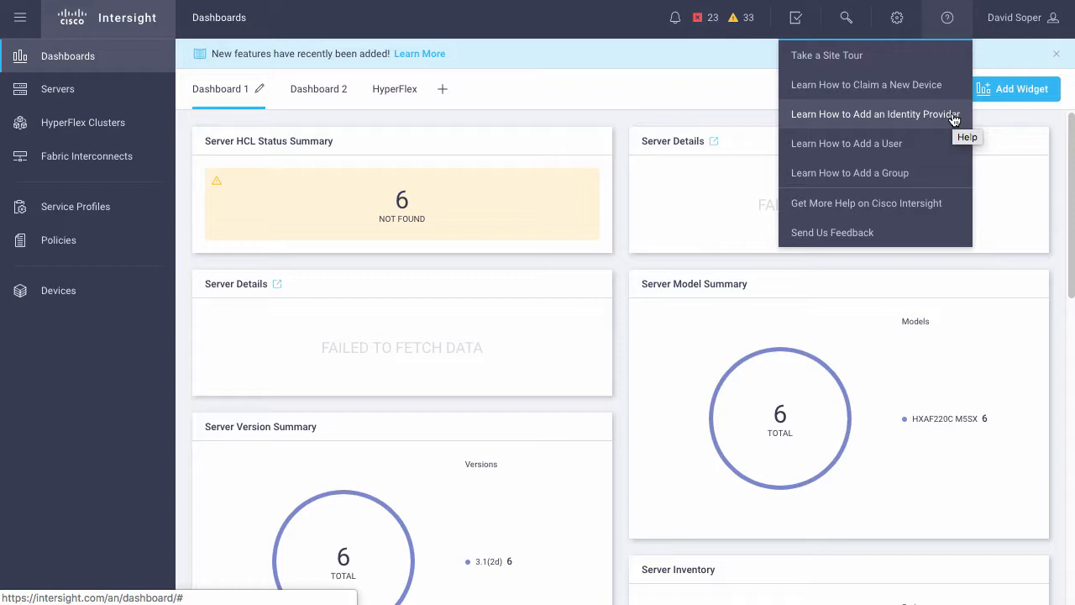
mouse_move(942, 151)
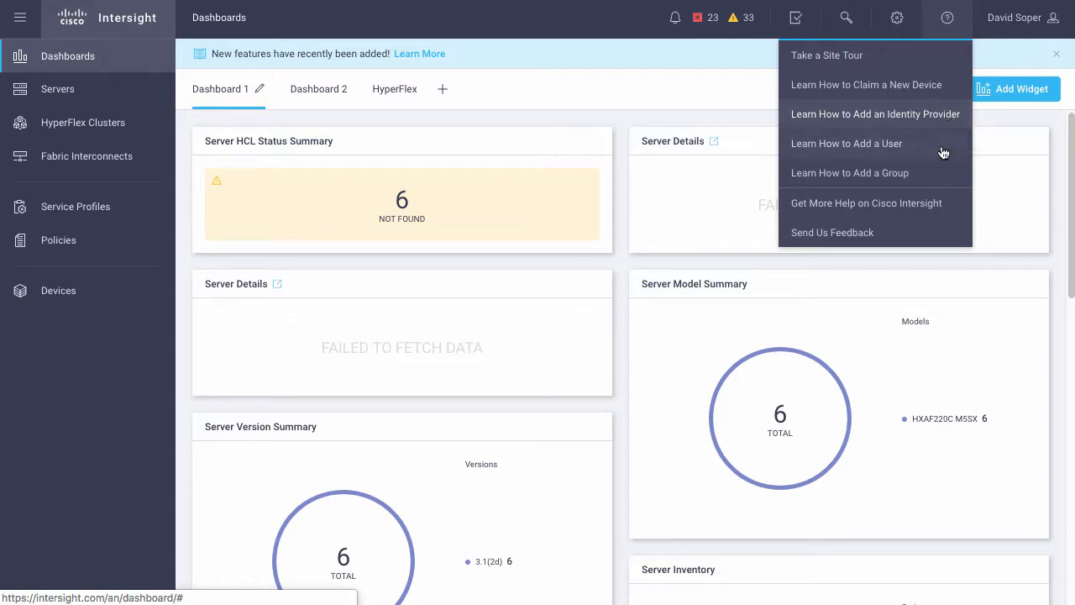
mouse_move(939, 173)
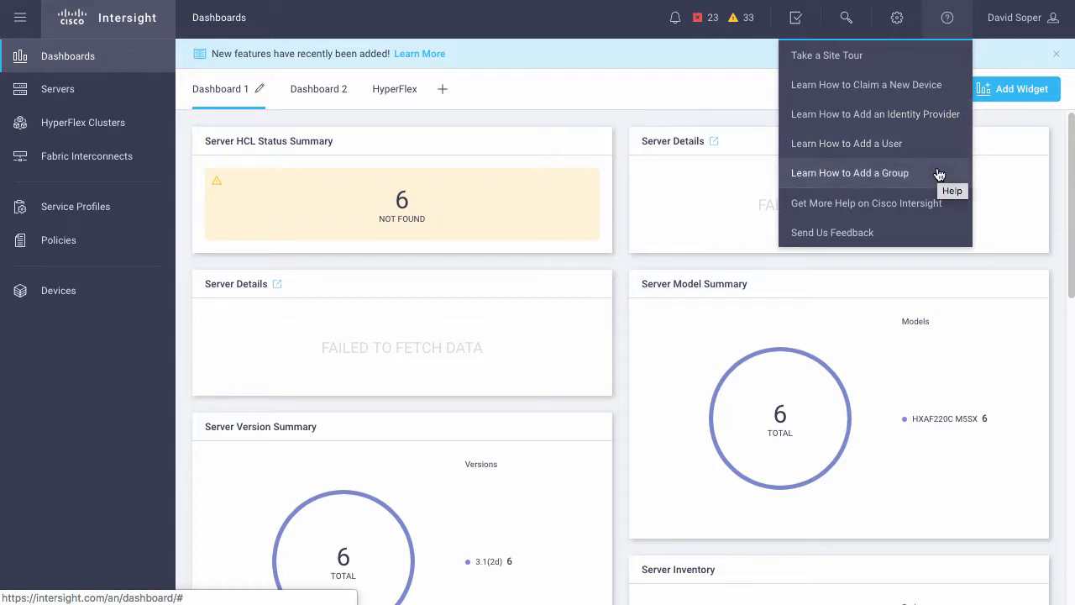
mouse_move(913, 143)
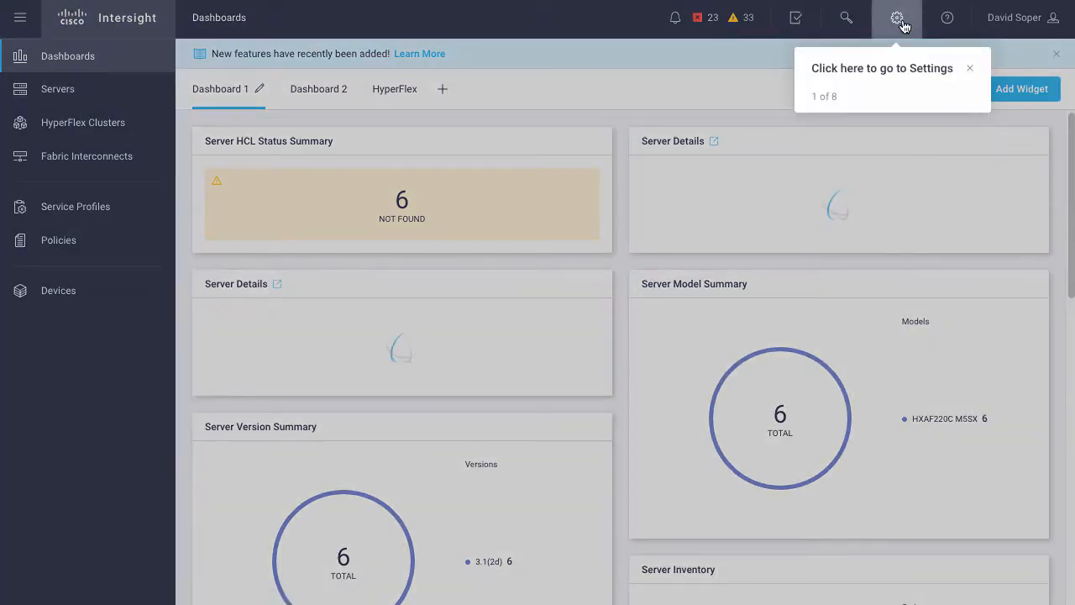
Go to Settings and show the Users list under Access & Permissions (157 users)
click(896, 17)
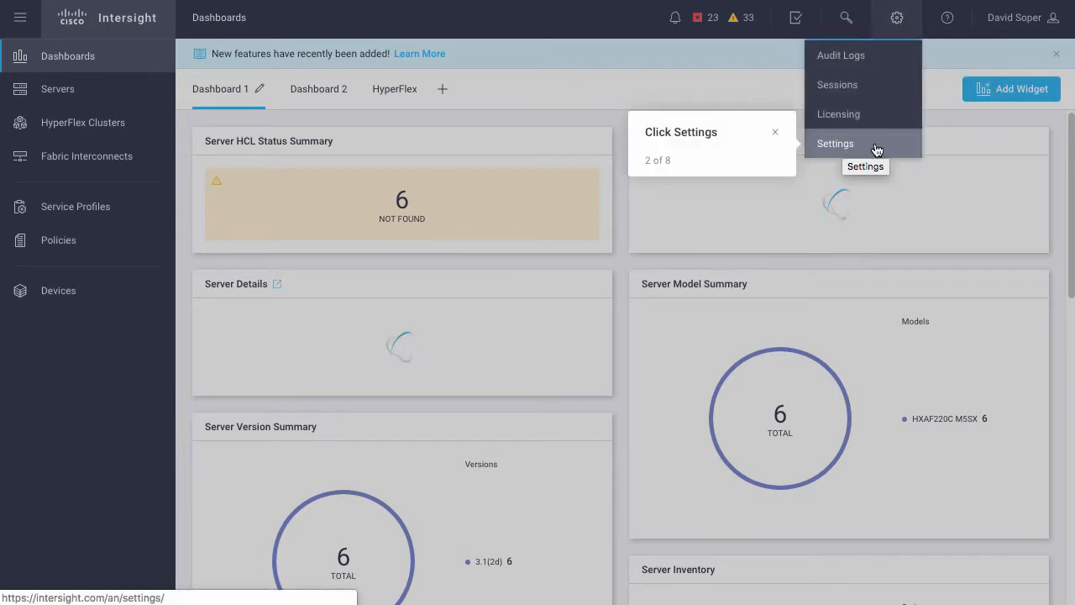
click(835, 143)
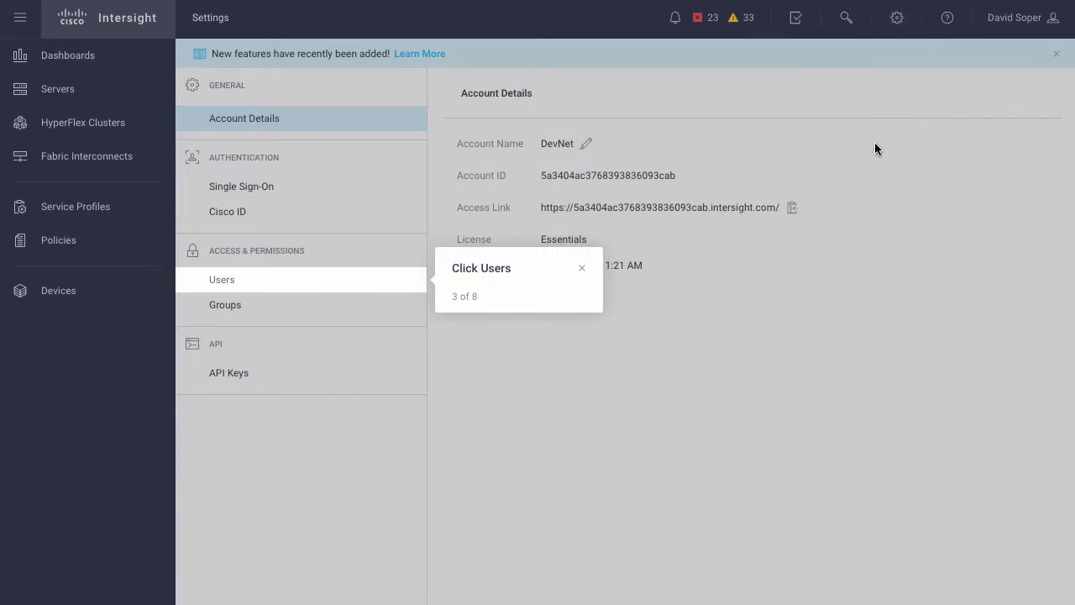
mouse_move(246, 285)
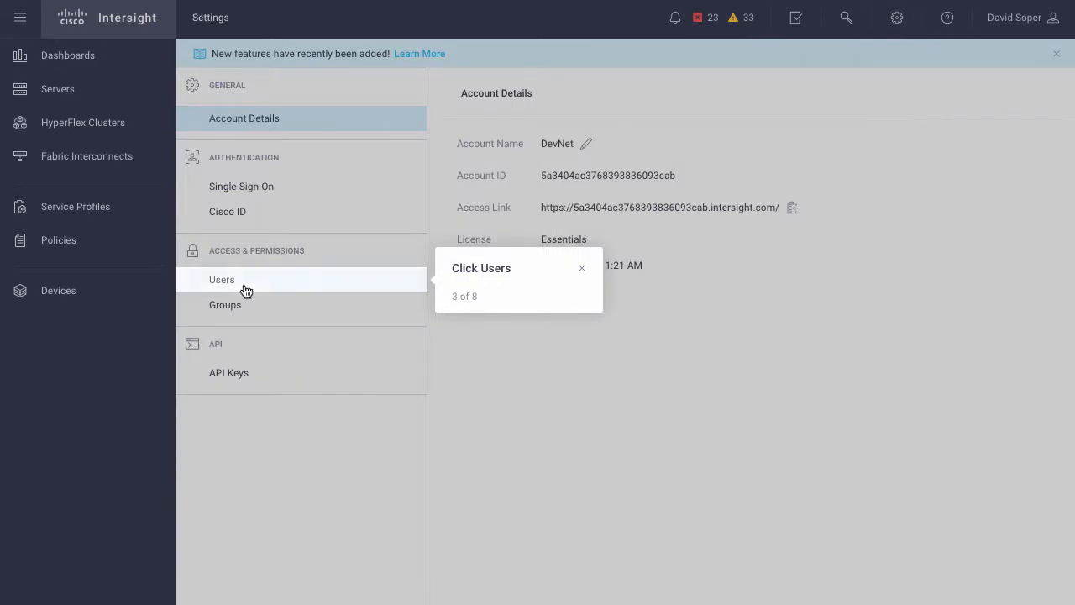
click(222, 279)
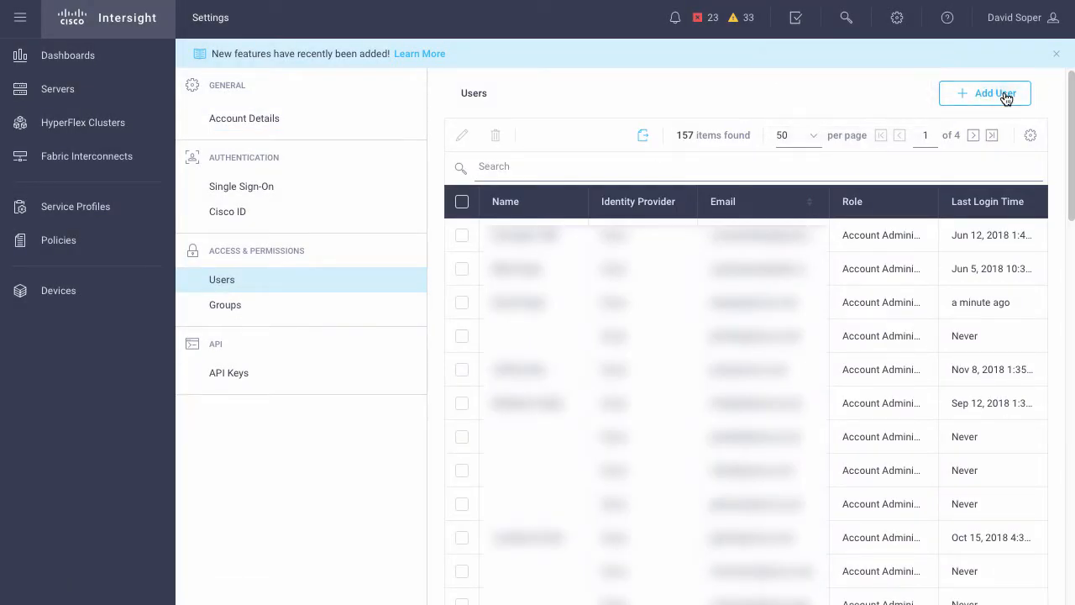
click(984, 93)
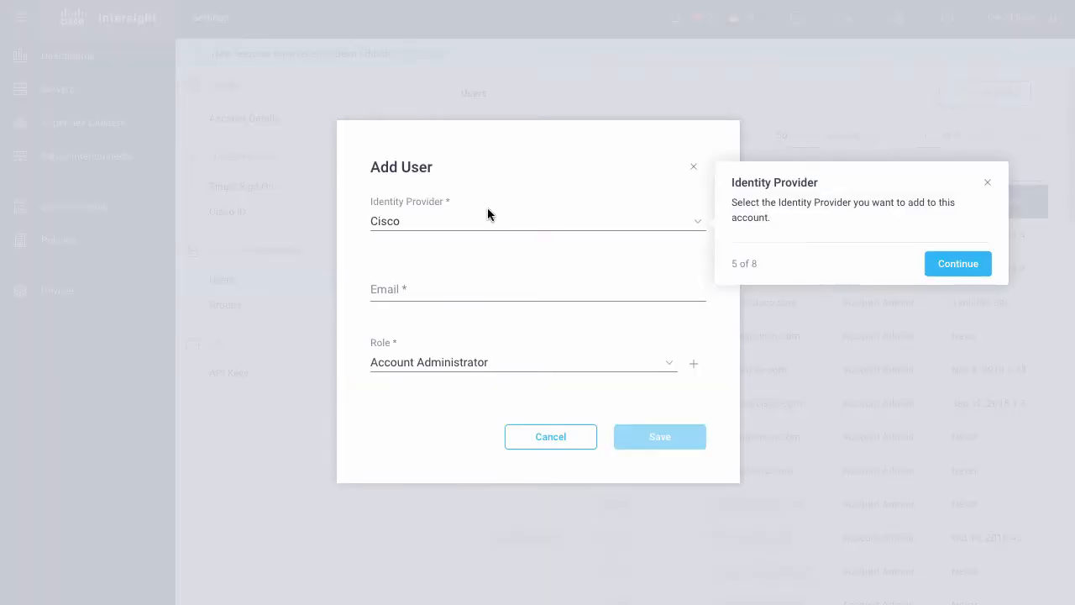
click(696, 221)
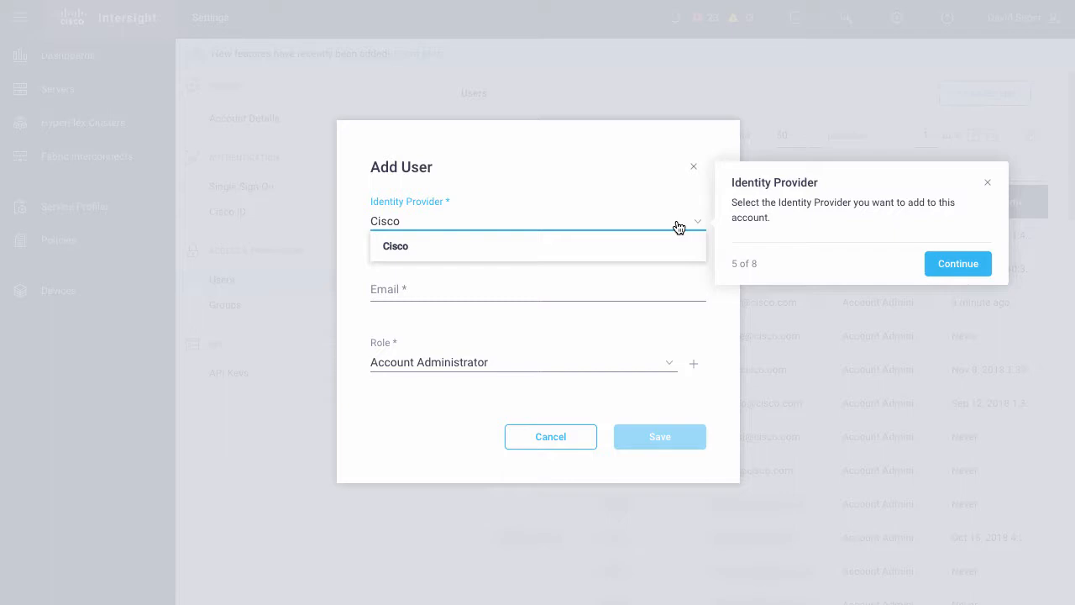
mouse_move(425, 294)
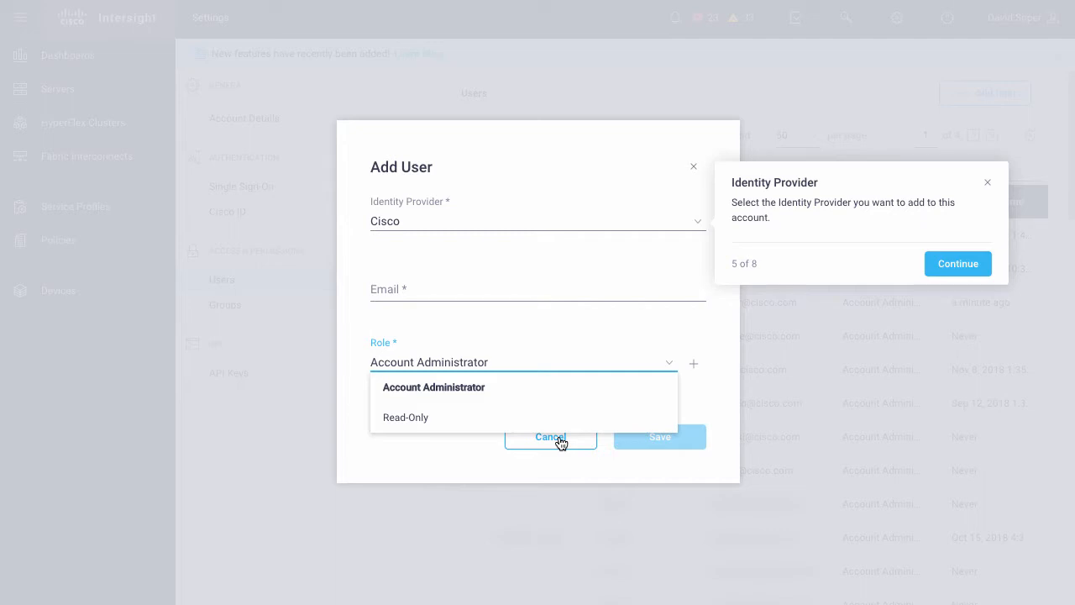
click(550, 435)
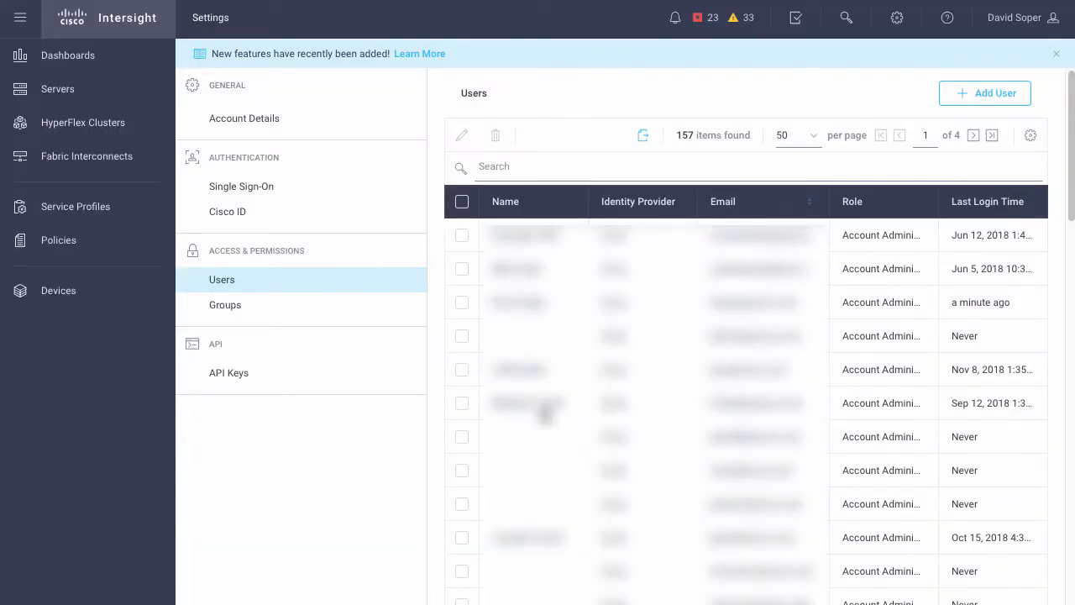
mouse_move(228, 212)
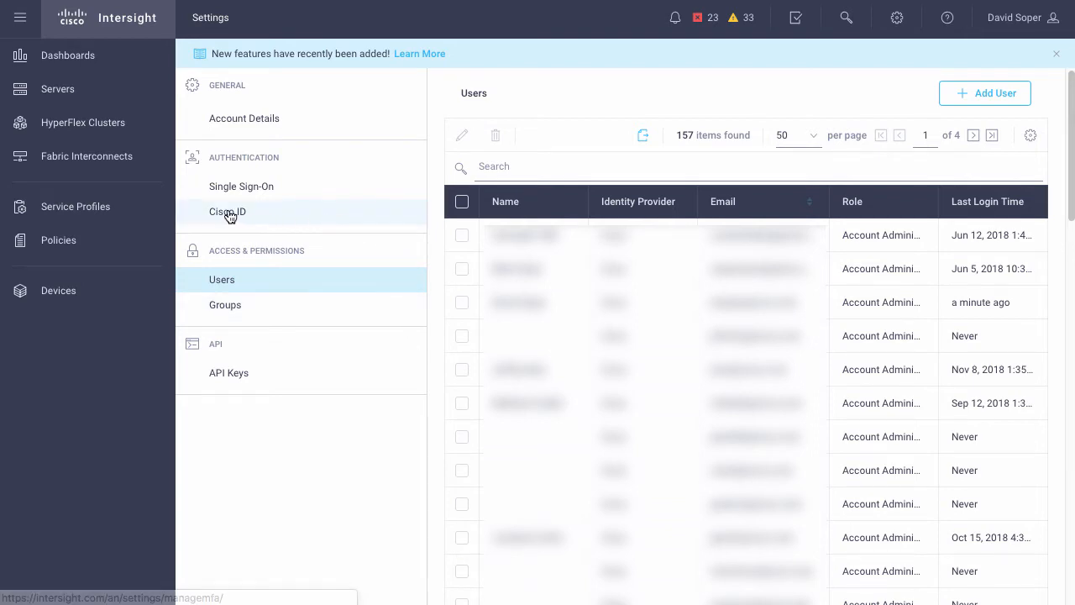
mouse_move(241, 186)
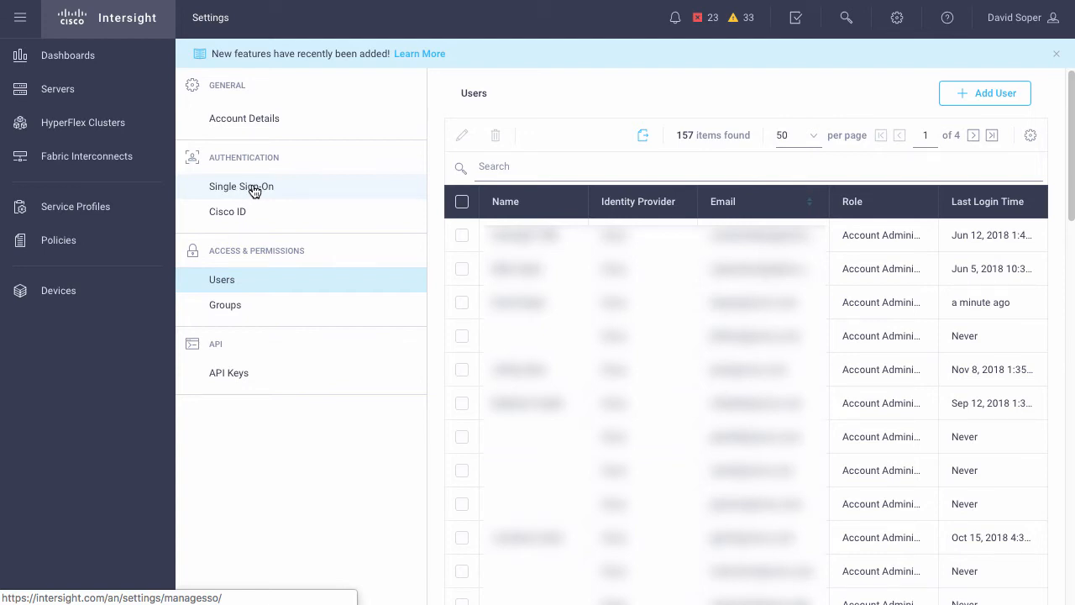
View the Single Sign-On settings, which list no identity providers yet
click(241, 186)
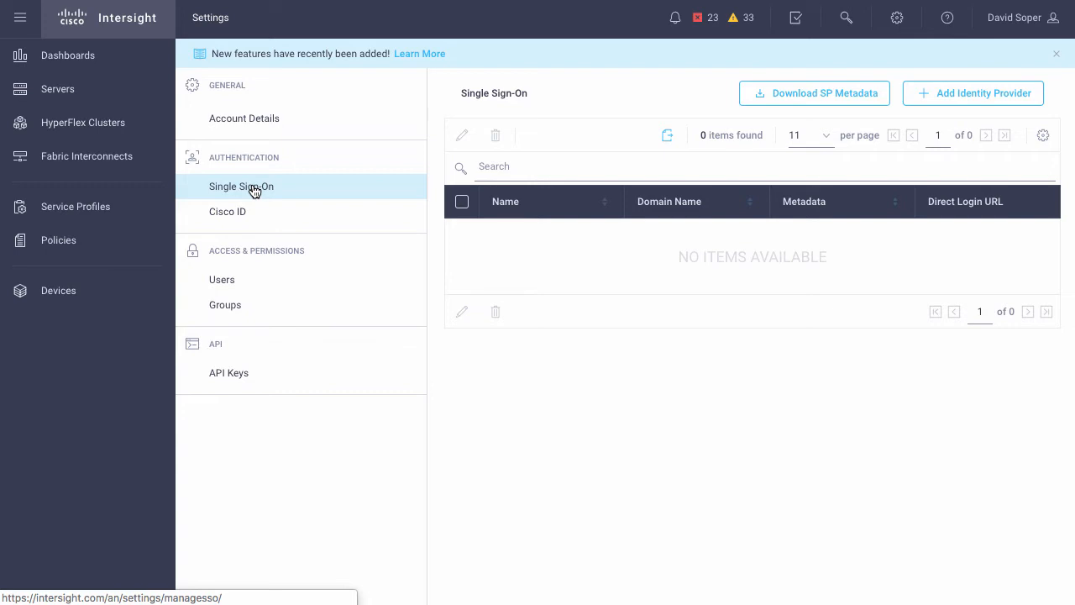
View Cisco ID Two-Step Authentication, currently switched off for Cisco ID users
click(227, 212)
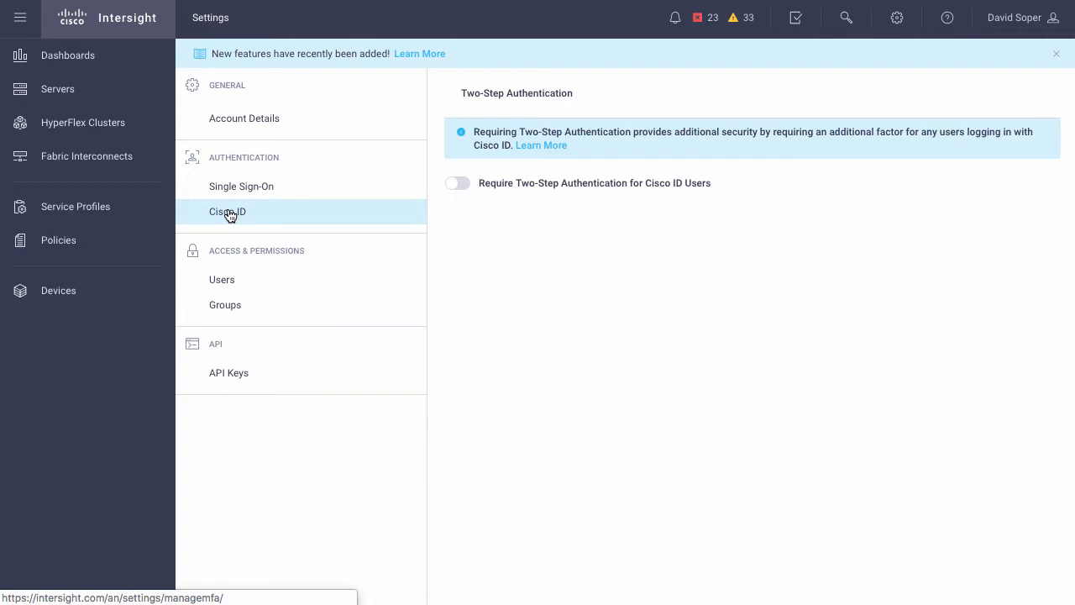
mouse_move(468, 189)
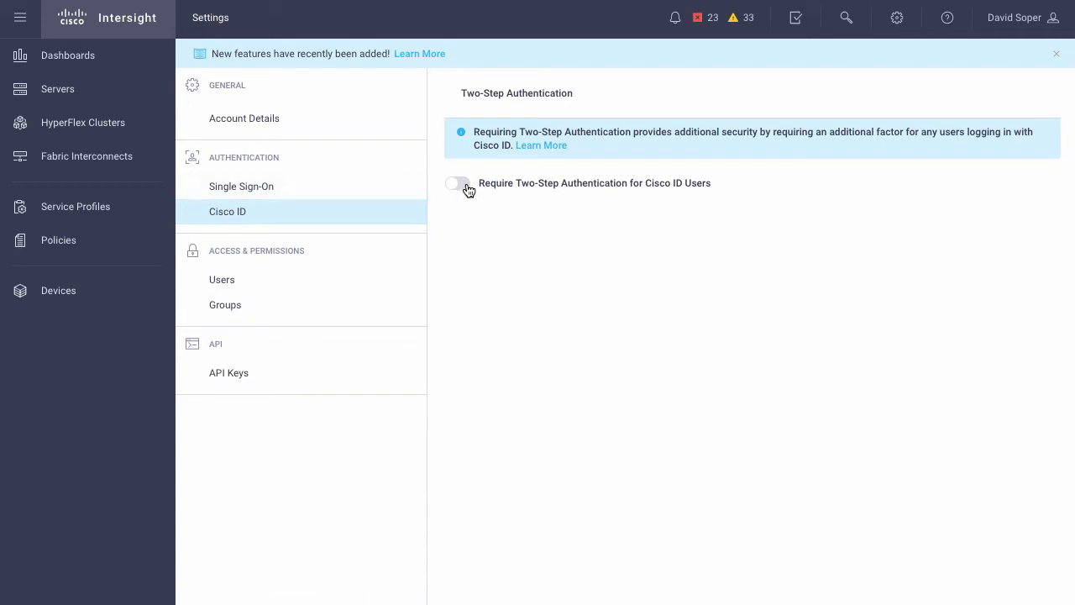